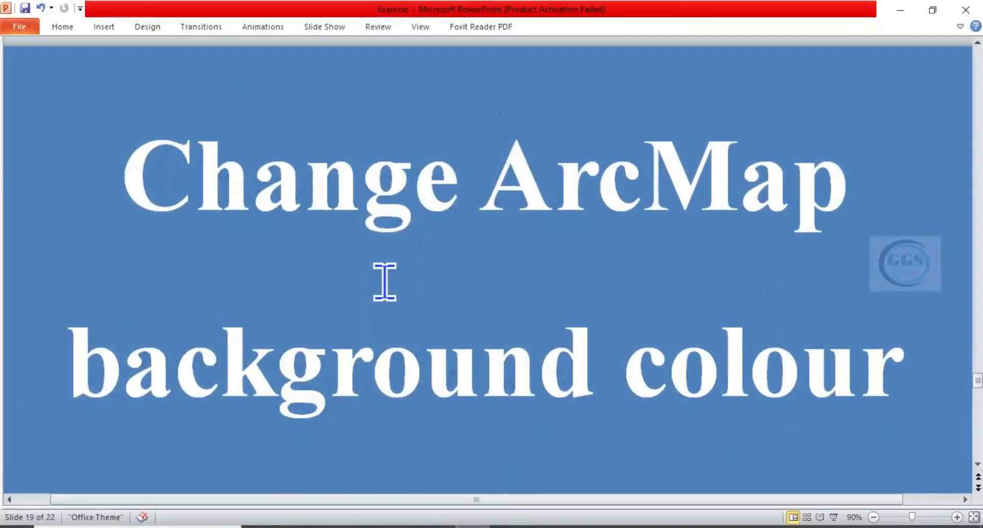
pyautogui.moveTo(739, 229)
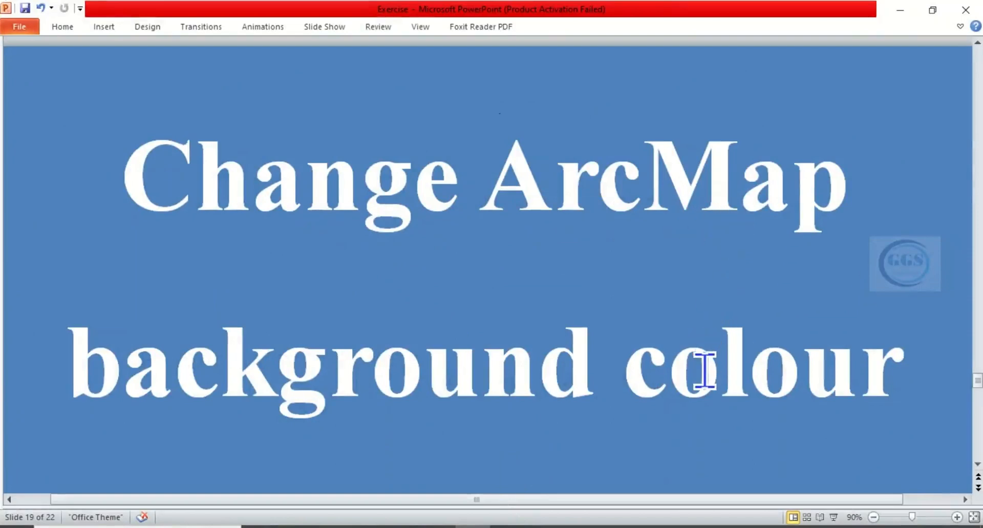
pyautogui.moveTo(601, 384)
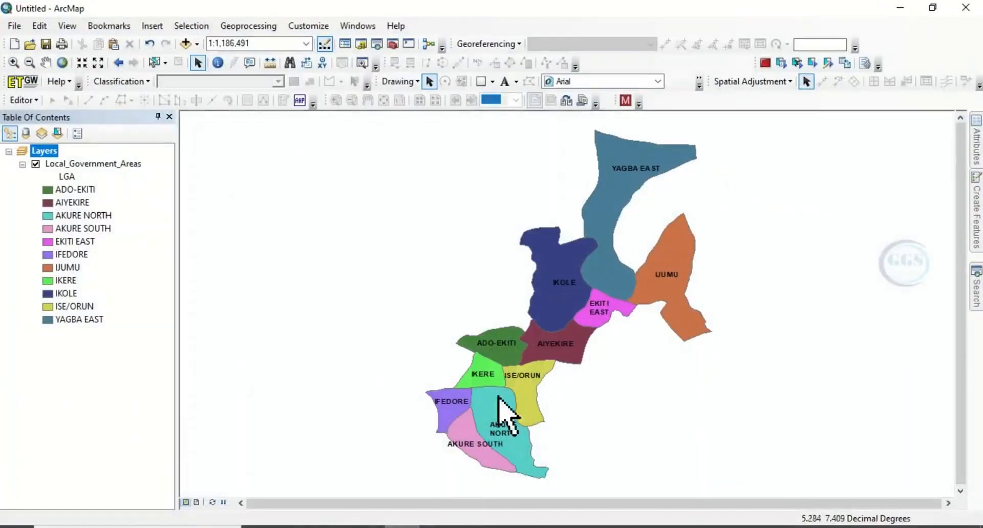
pyautogui.moveTo(530, 180)
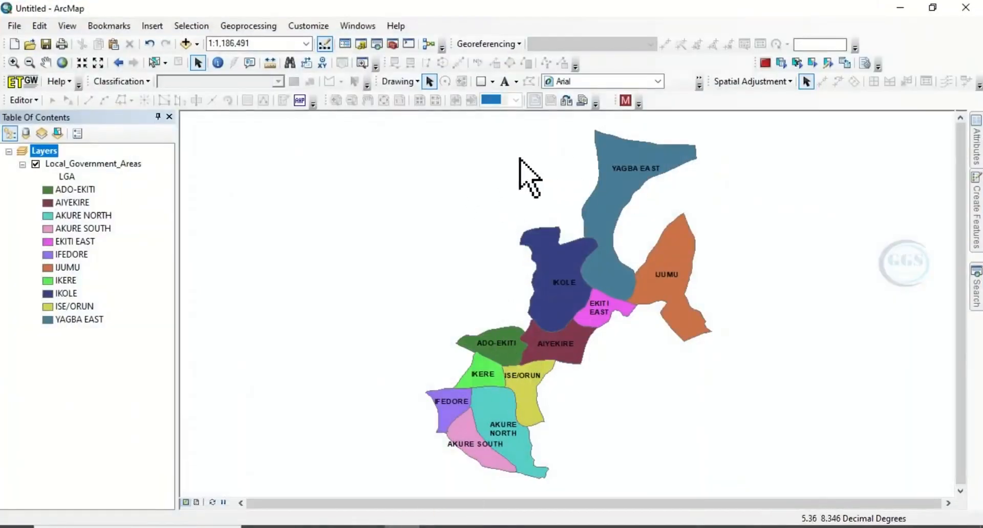
pyautogui.moveTo(357, 213)
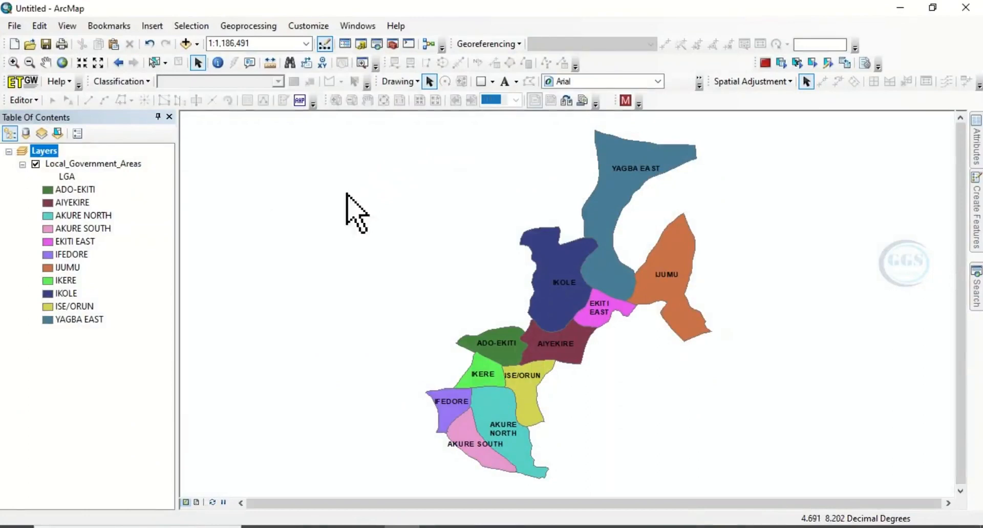
pyautogui.moveTo(359, 357)
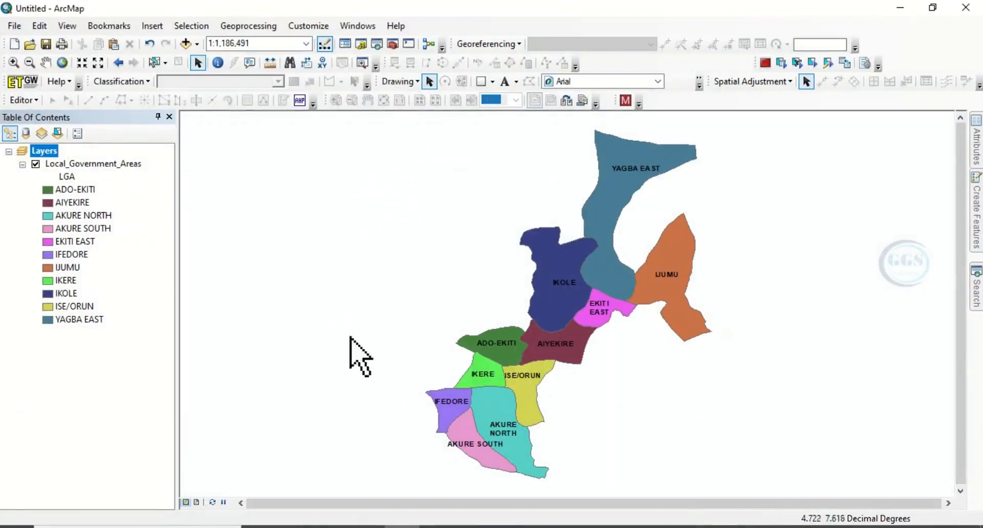
pyautogui.moveTo(721, 166)
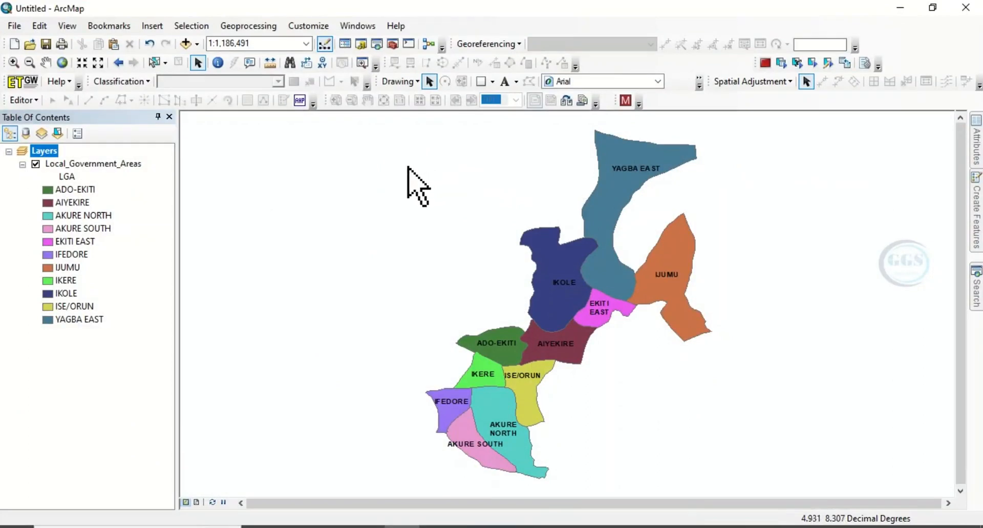
pyautogui.moveTo(489, 225)
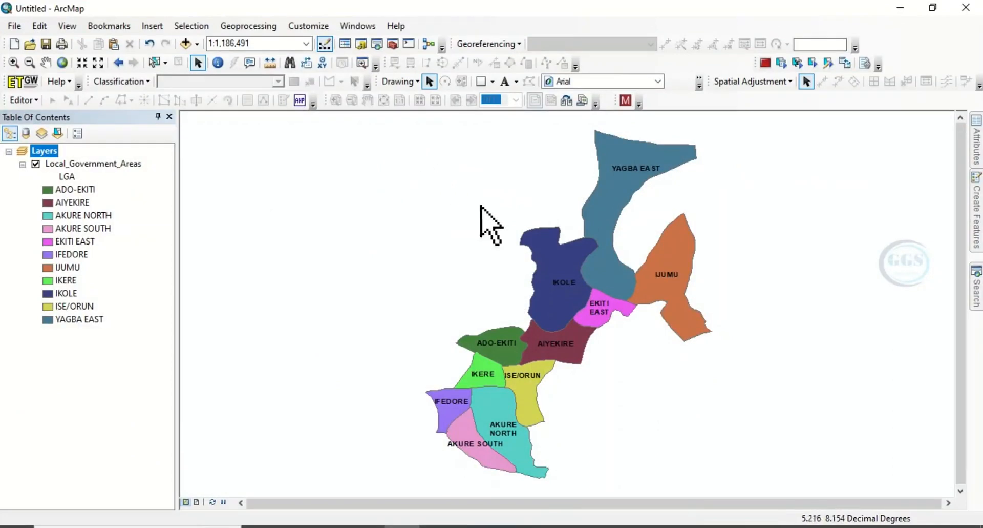
pyautogui.moveTo(12, 175)
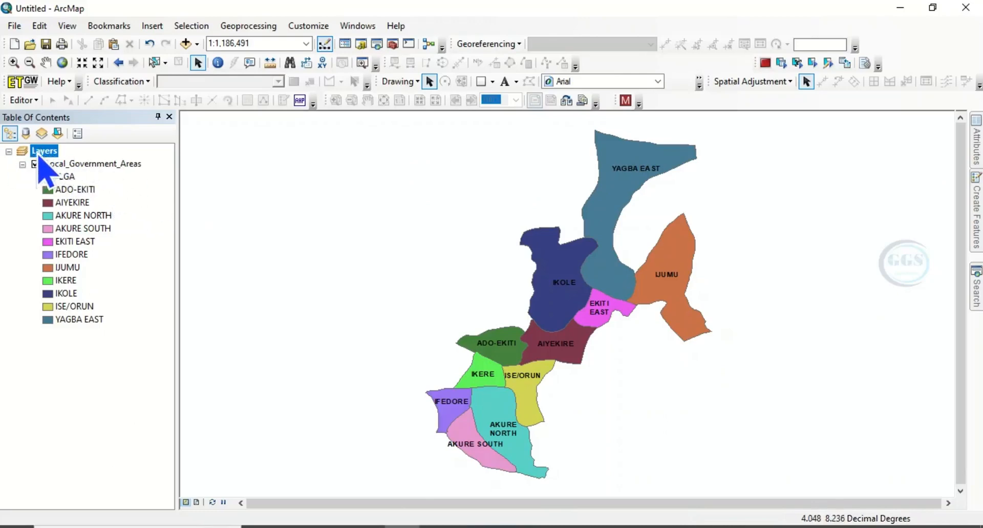
# Step: Reach the Layers data frame's Frame settings and list the available background fills
pyautogui.click(35, 163)
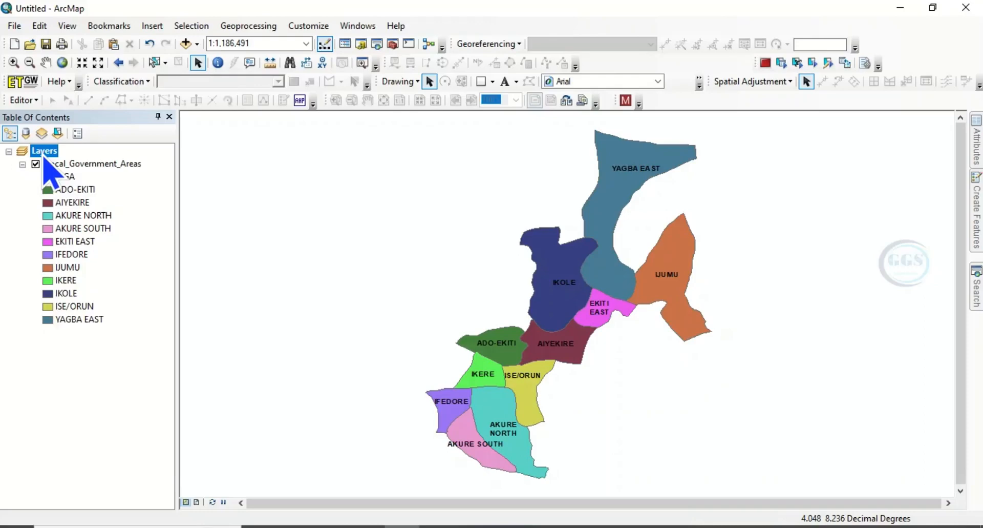
pyautogui.rightClick(43, 150)
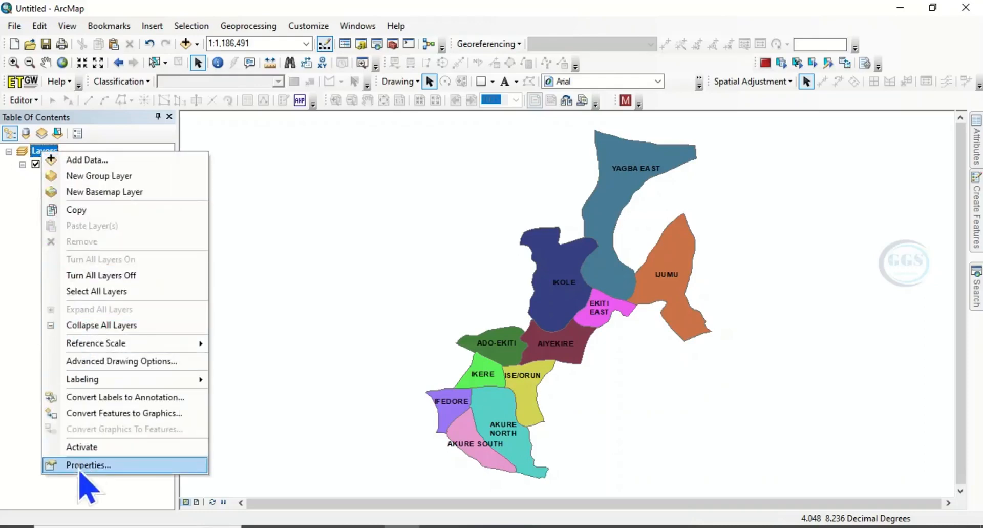
pyautogui.click(87, 464)
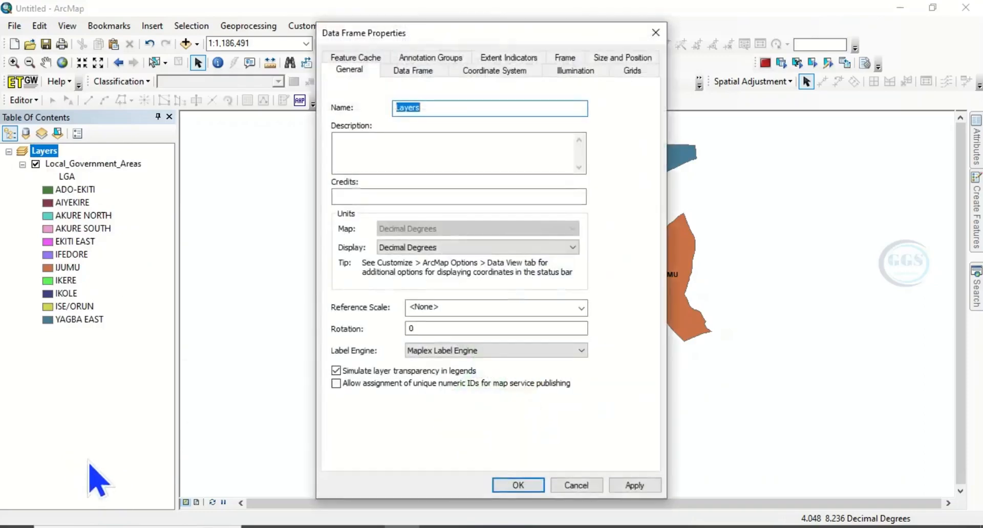
pyautogui.moveTo(590, 85)
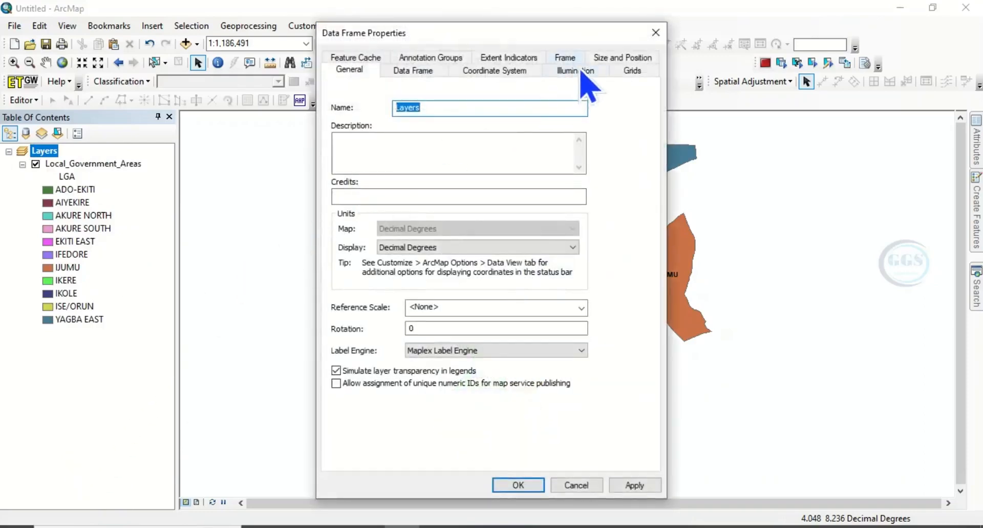
pyautogui.click(564, 70)
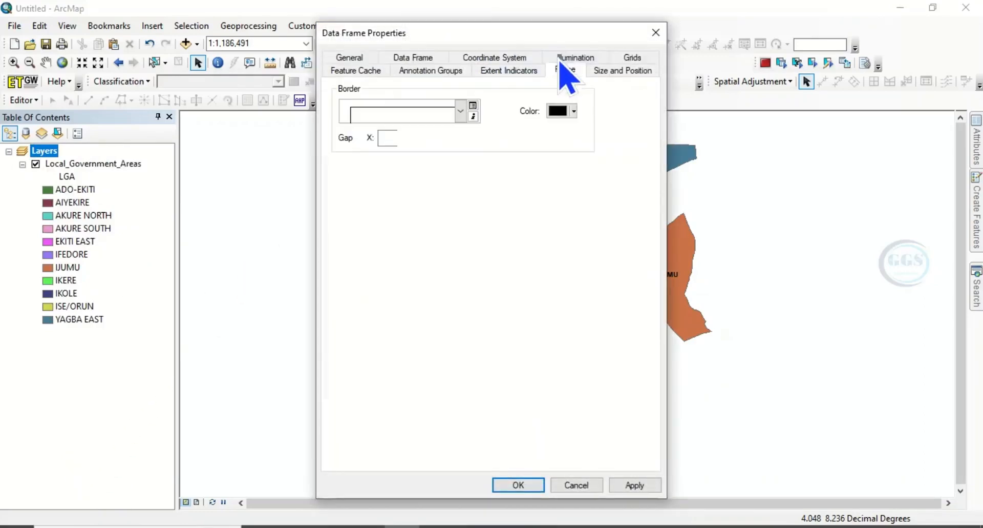
pyautogui.click(565, 70)
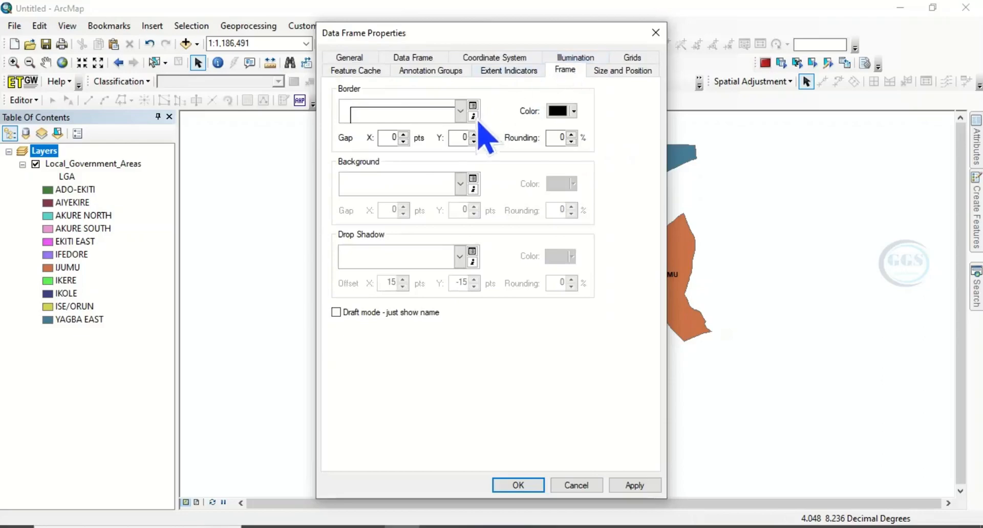
pyautogui.moveTo(436, 195)
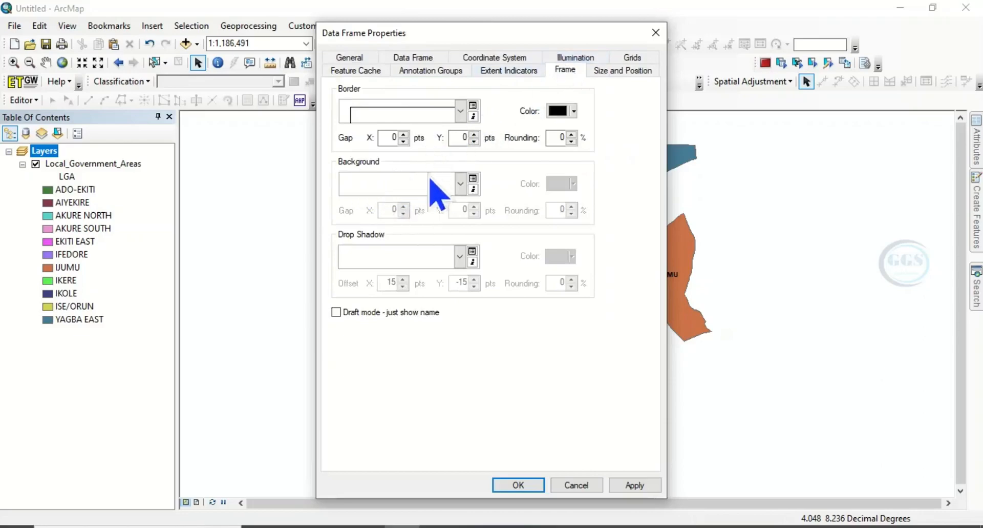
pyautogui.moveTo(467, 207)
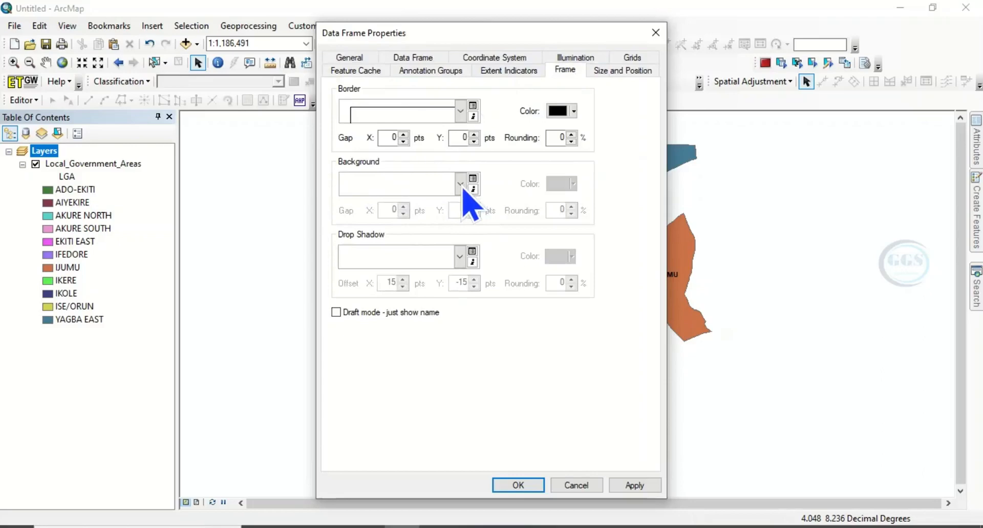
pyautogui.click(461, 183)
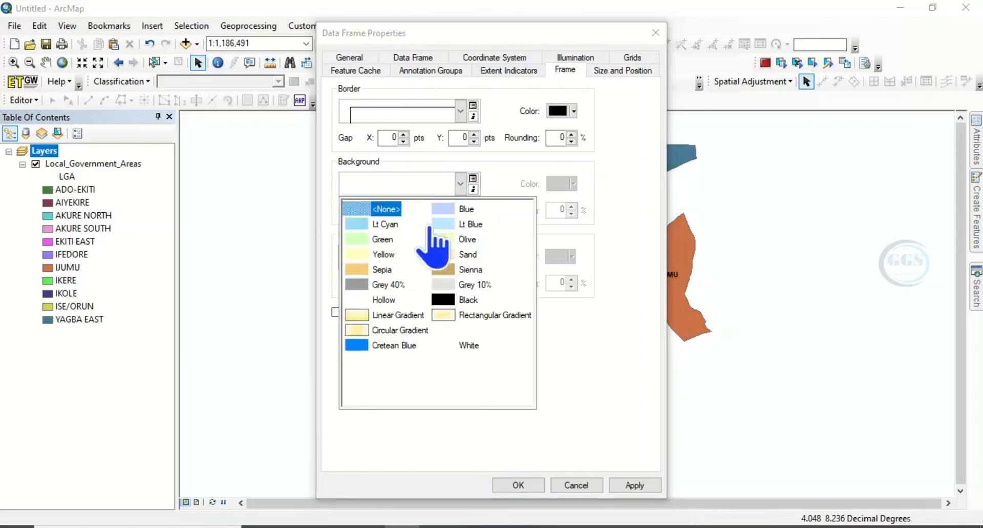
pyautogui.moveTo(373, 367)
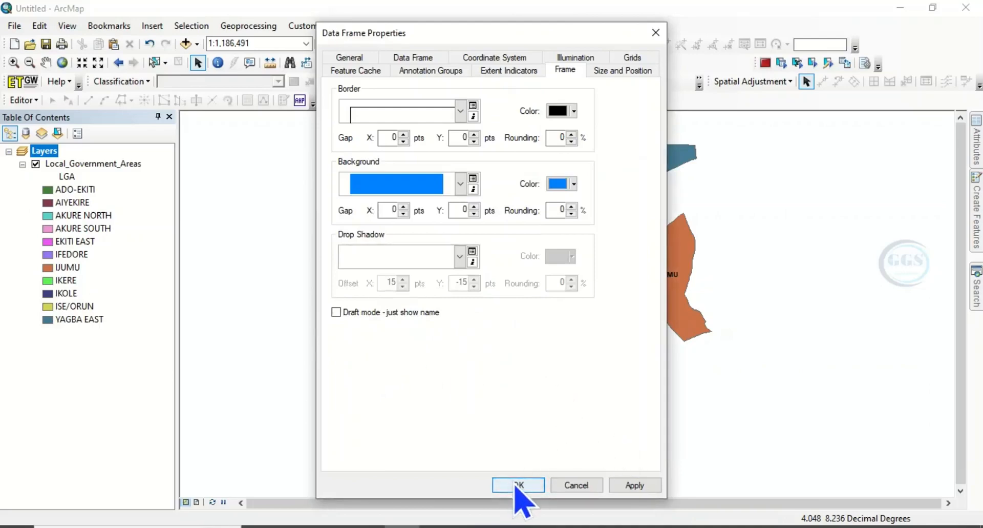
# Step: Confirm Cretean Blue as the background, accepting the coordinate system warning
pyautogui.click(517, 484)
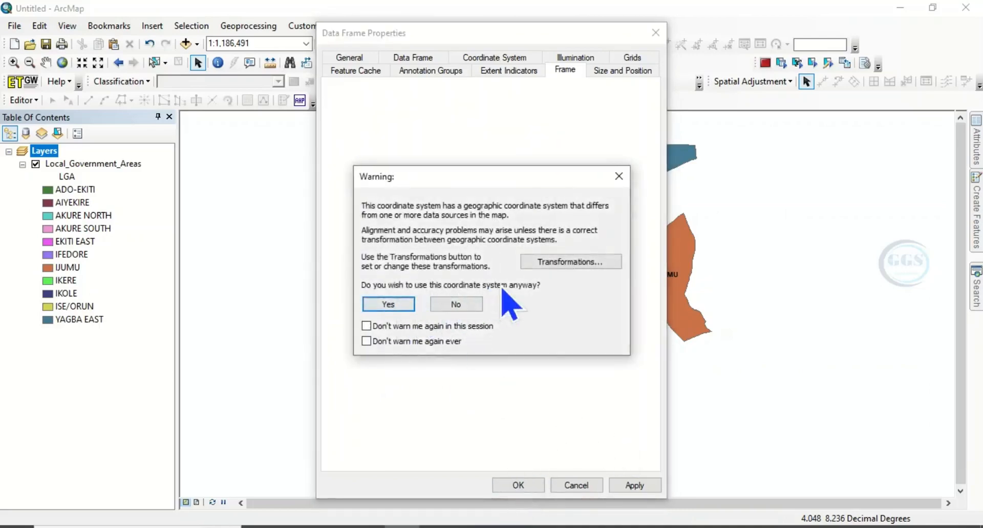
pyautogui.moveTo(509, 292)
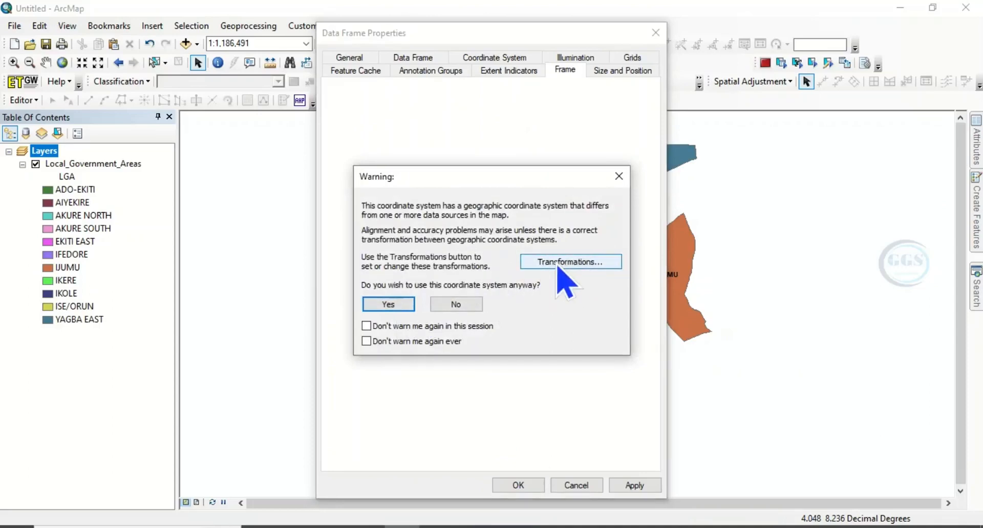
pyautogui.click(388, 303)
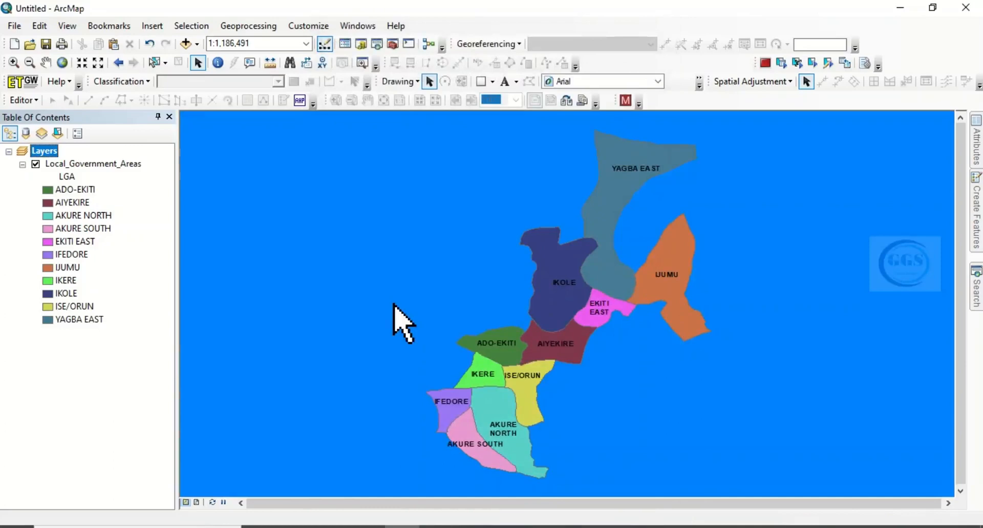
pyautogui.moveTo(423, 235)
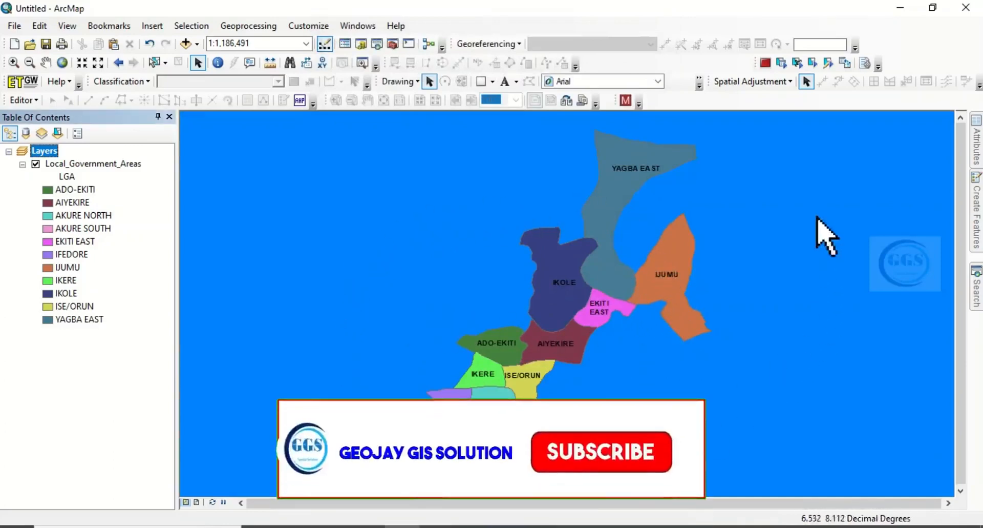
pyautogui.click(600, 451)
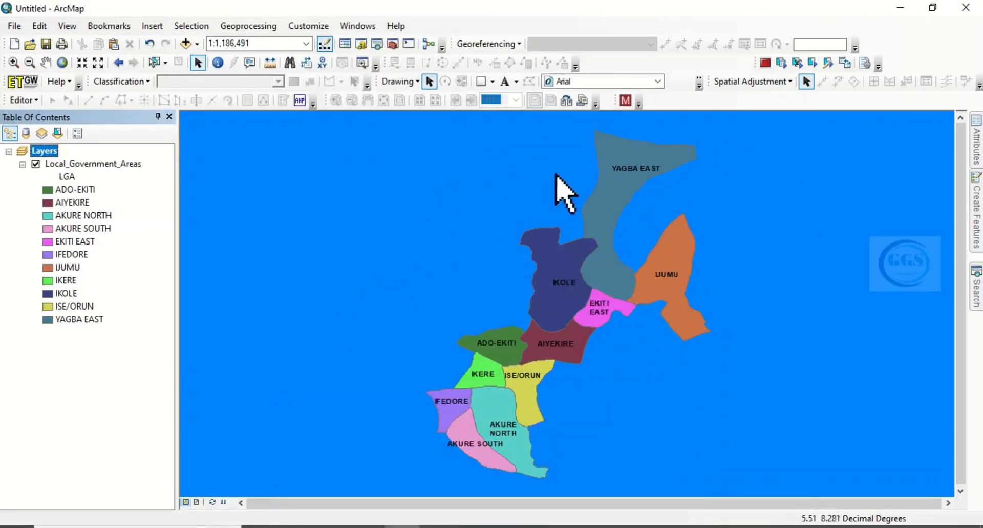
pyautogui.moveTo(571, 172)
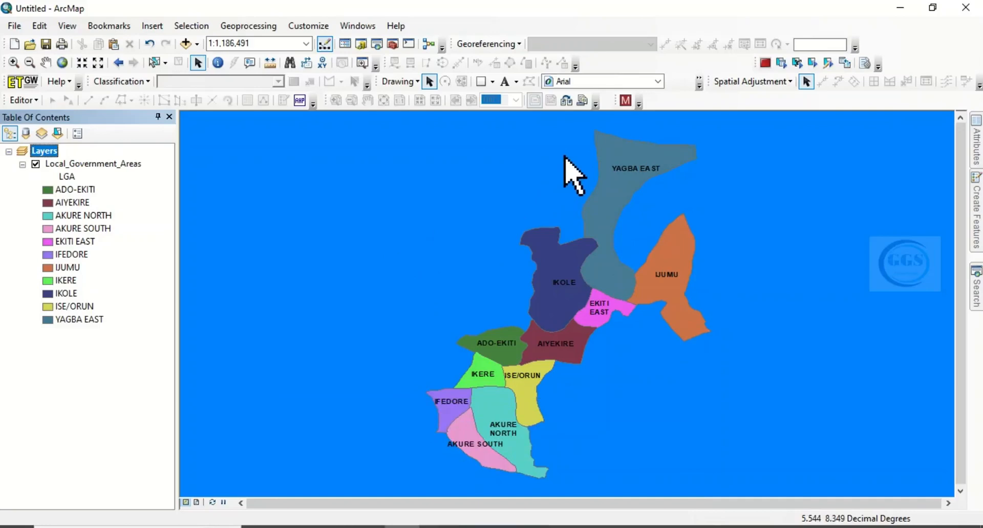
pyautogui.moveTo(715, 191)
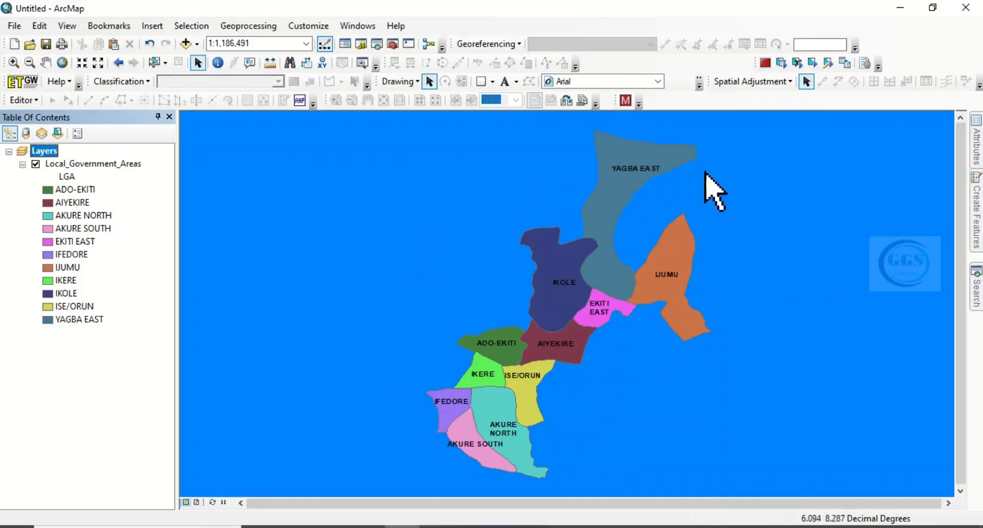
pyautogui.moveTo(770, 254)
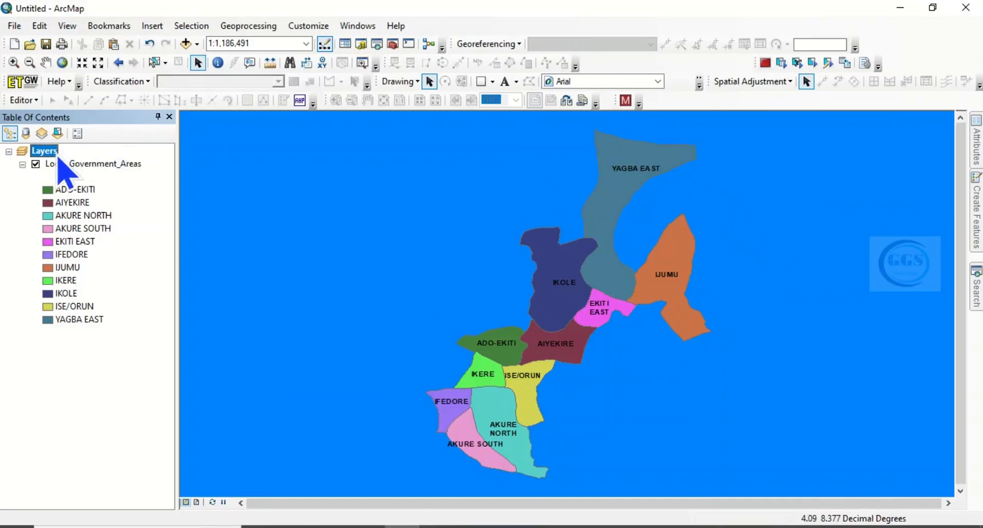
# Step: Pick Black as the Layers data frame background and apply it
pyautogui.rightClick(45, 150)
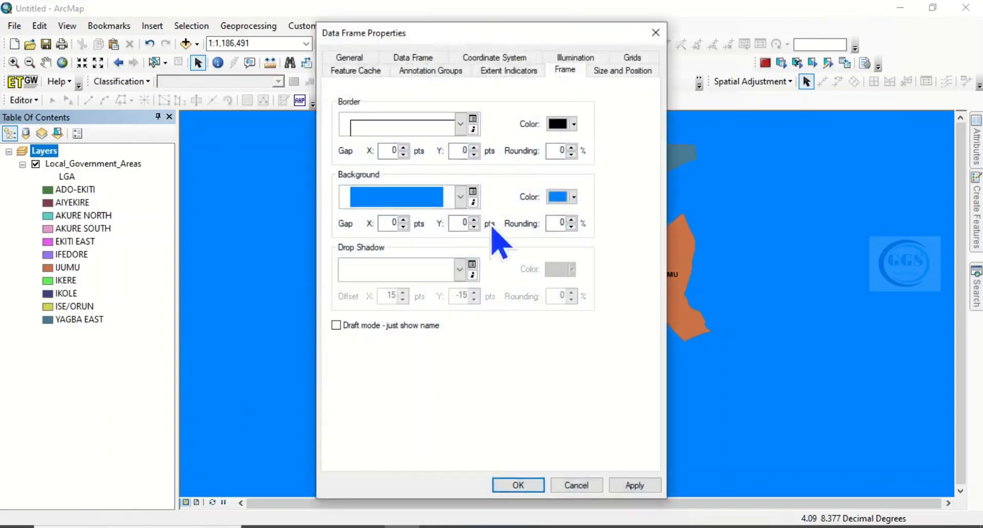
pyautogui.moveTo(567, 88)
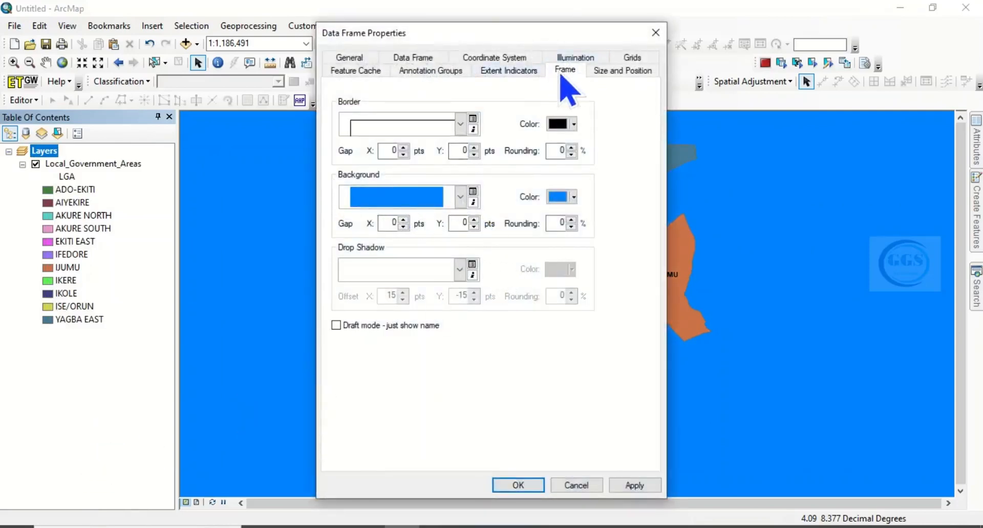
pyautogui.moveTo(479, 216)
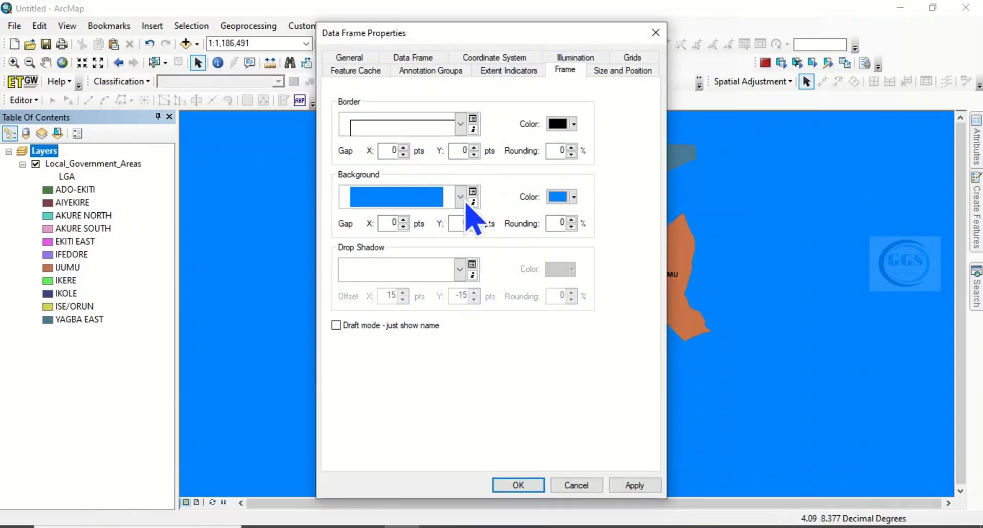
pyautogui.click(462, 197)
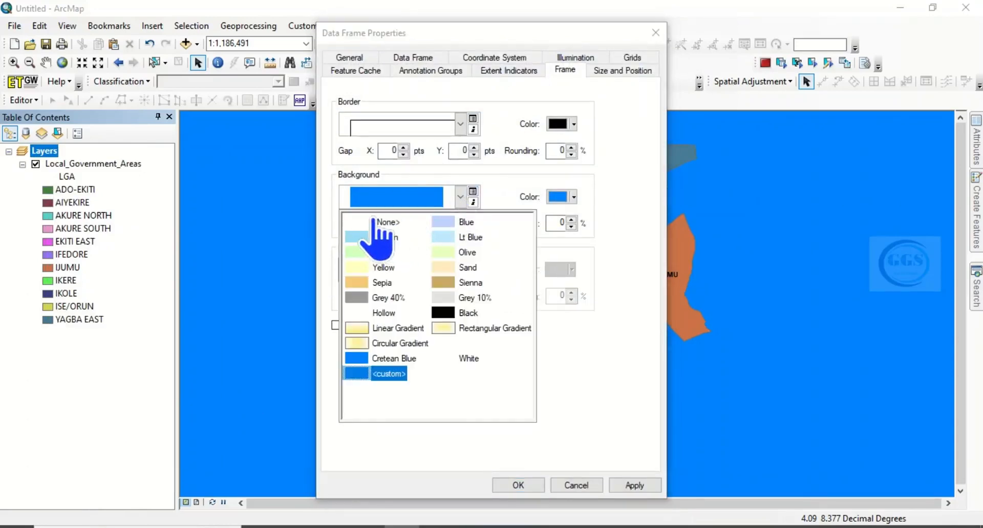
pyautogui.moveTo(452, 301)
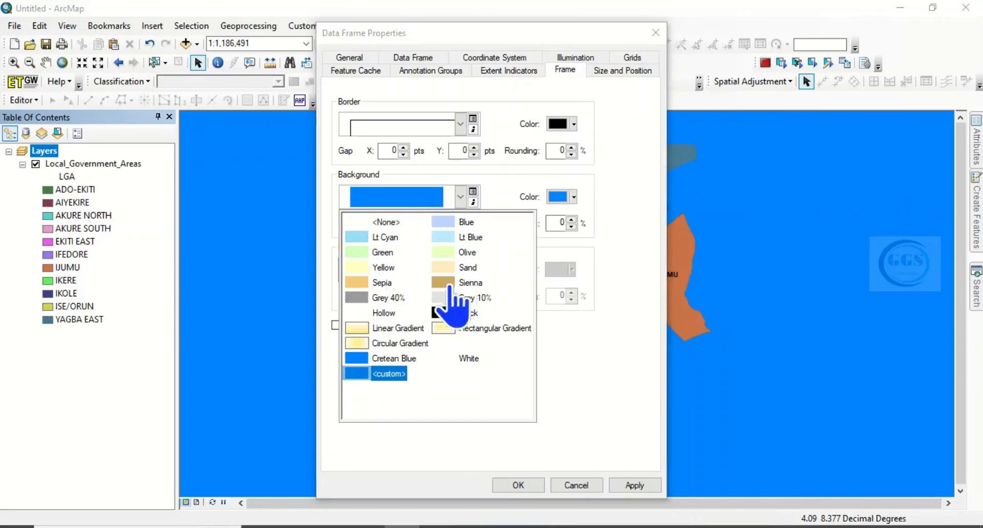
pyautogui.moveTo(451, 270)
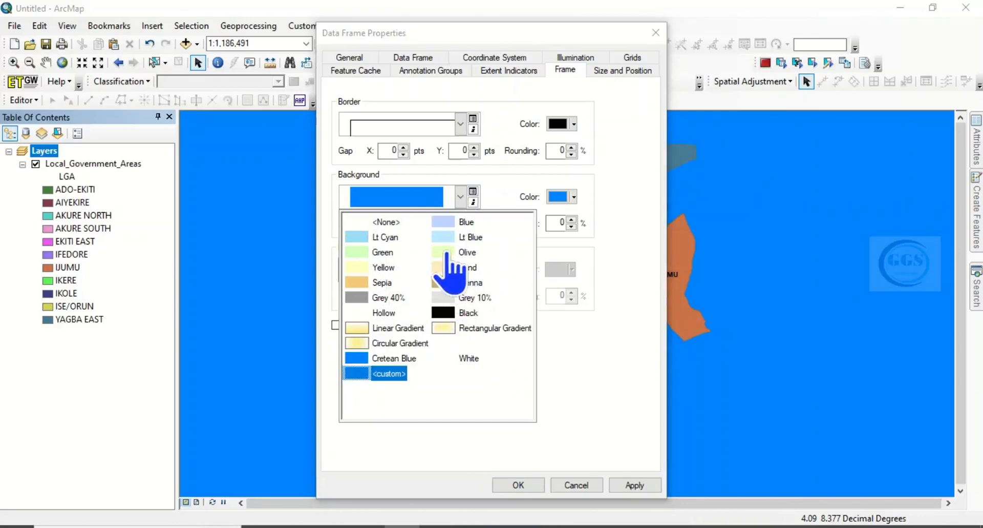
pyautogui.click(469, 312)
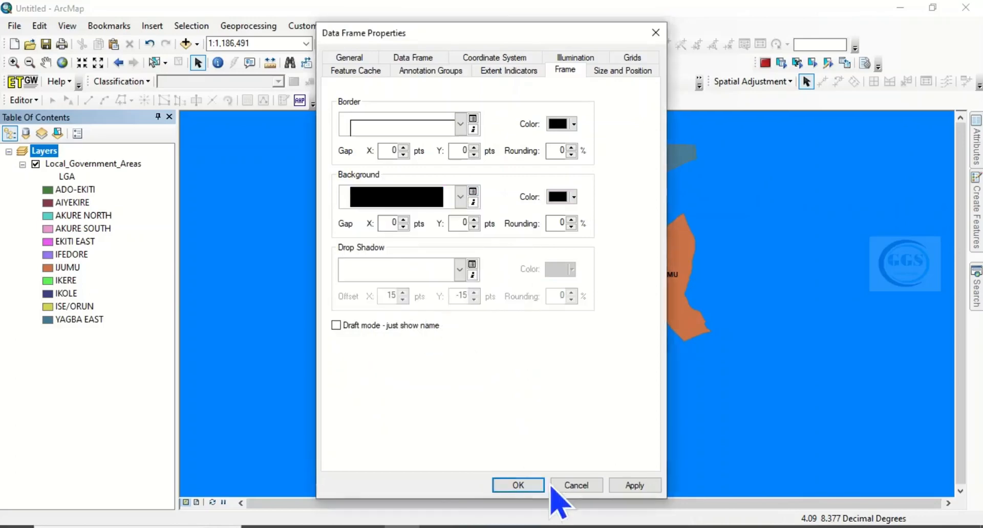
pyautogui.click(635, 484)
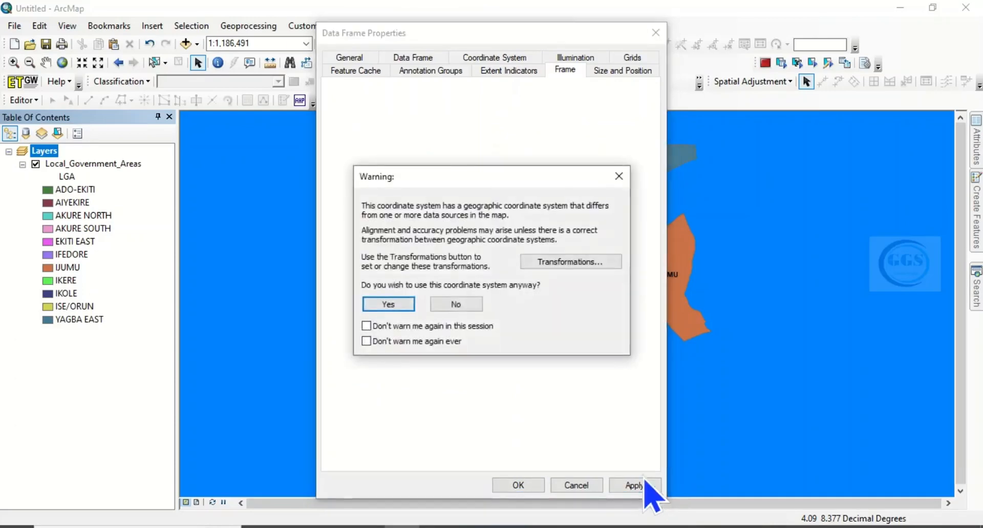
# Step: Accept the warning, then switch the background to a light green and confirm
pyautogui.click(387, 303)
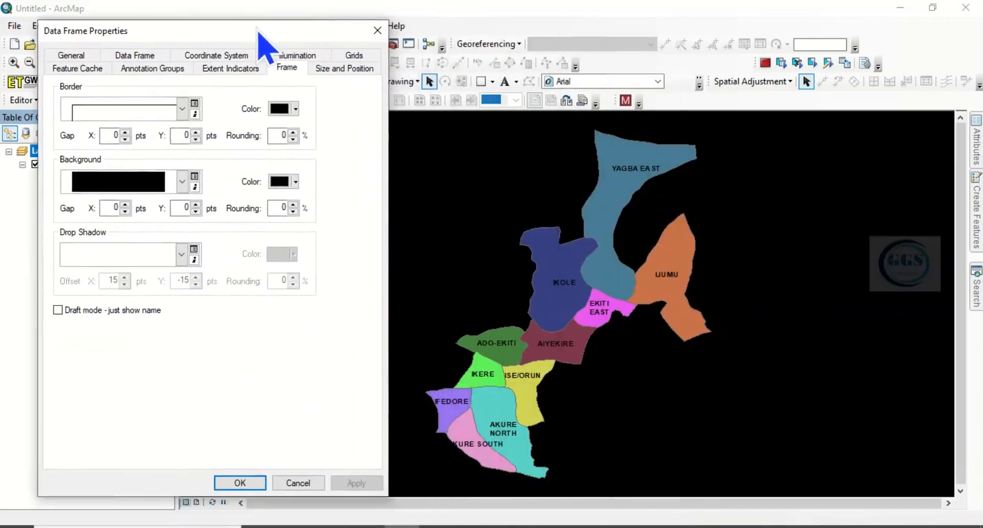
pyautogui.moveTo(790, 363)
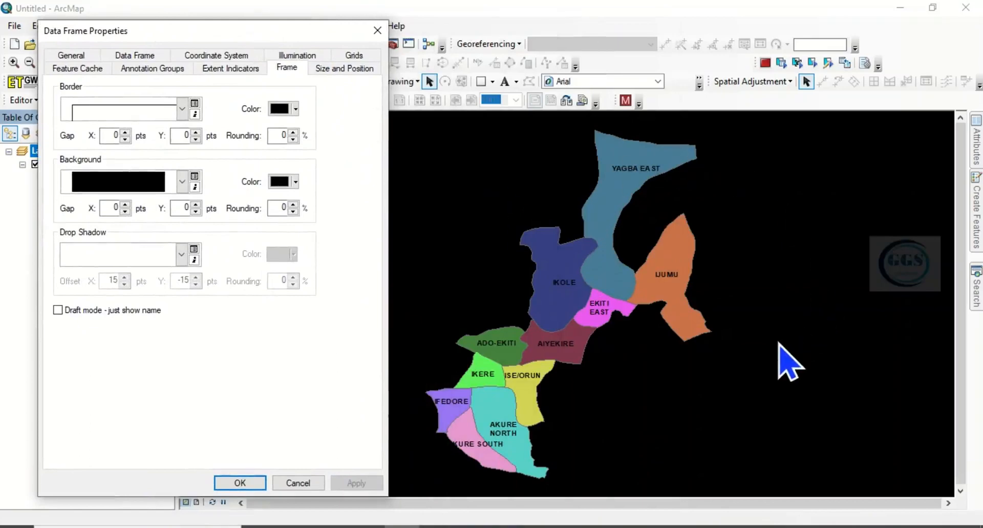
pyautogui.click(182, 181)
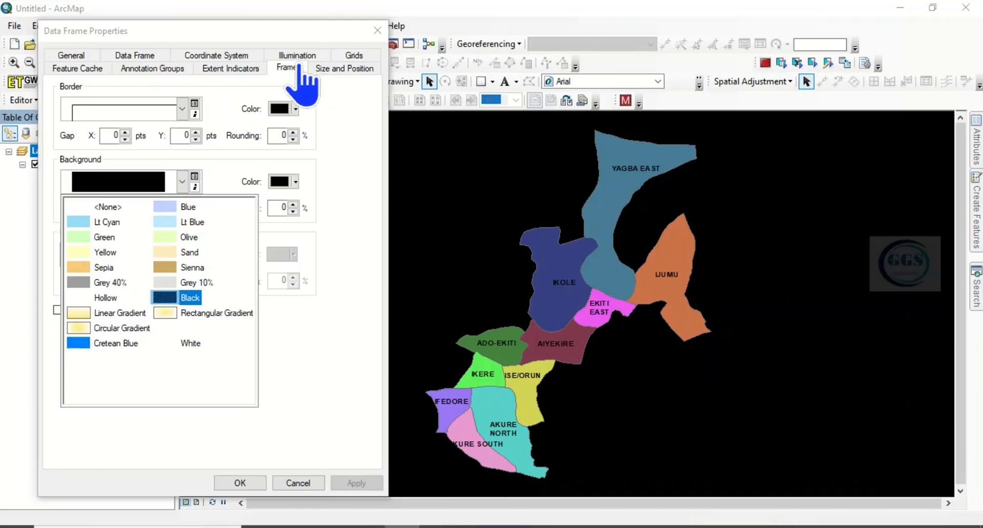
pyautogui.moveTo(295, 94)
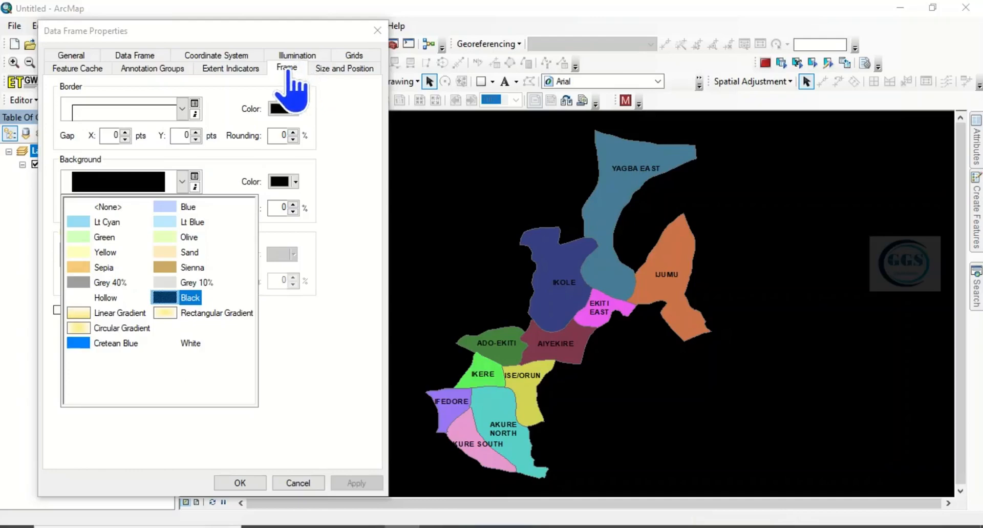
pyautogui.moveTo(88, 260)
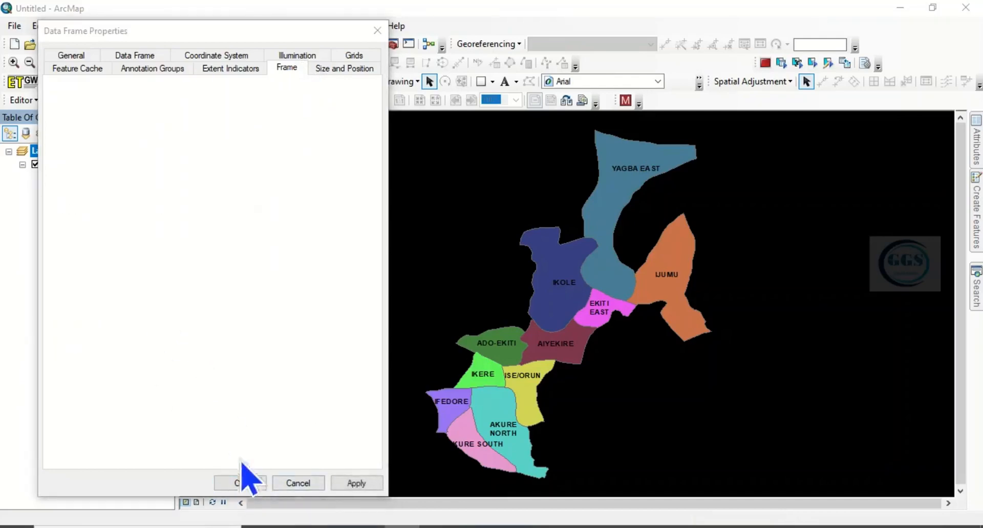
pyautogui.click(239, 483)
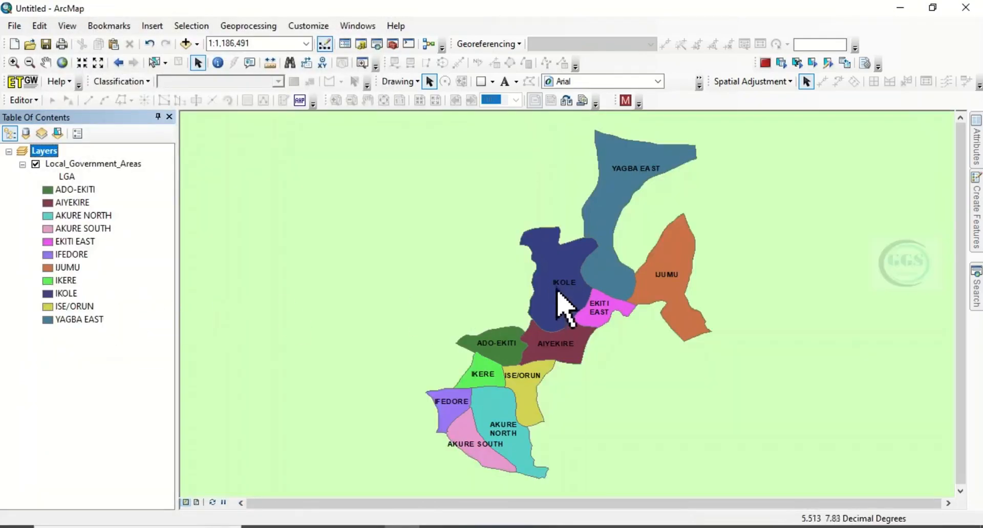
pyautogui.moveTo(228, 216)
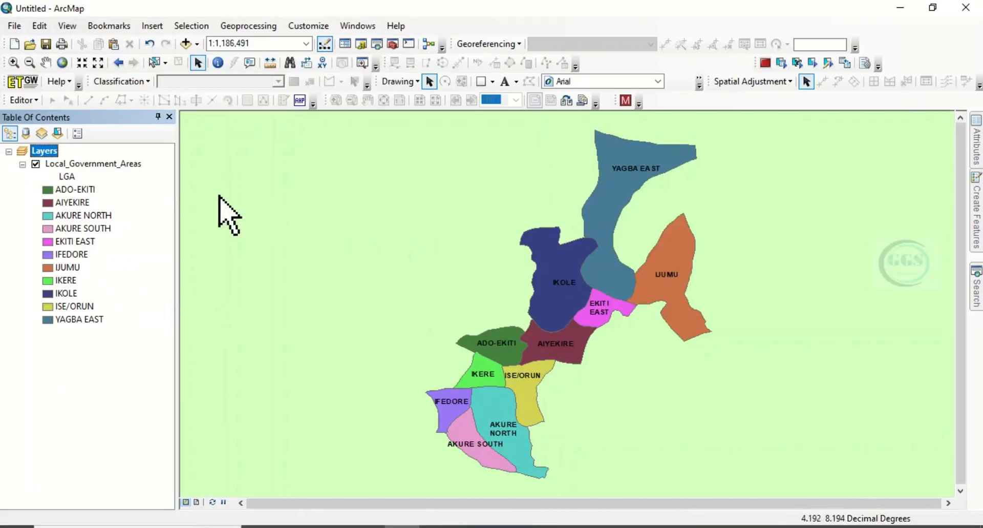
pyautogui.moveTo(65, 175)
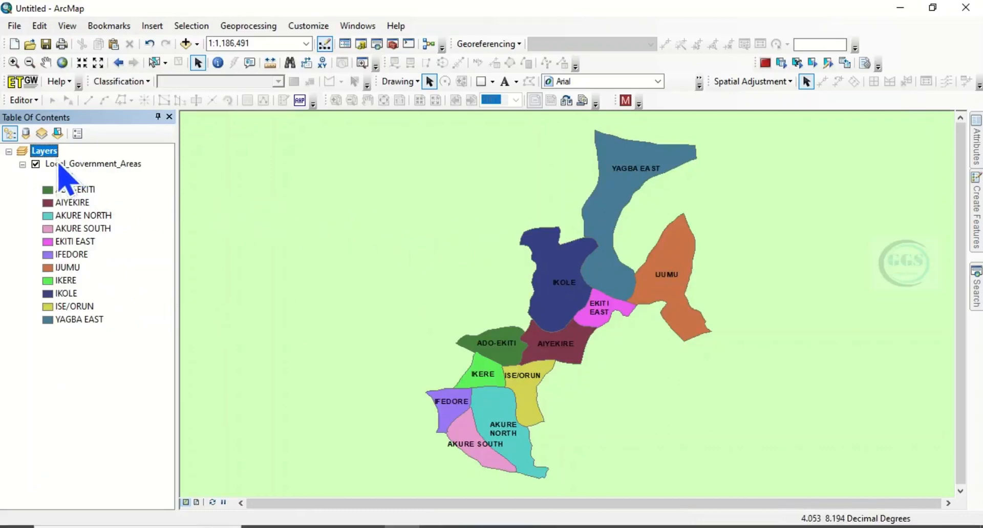
# Step: Reset the Layers data frame background to <None> and confirm the properties
pyautogui.rightClick(44, 150)
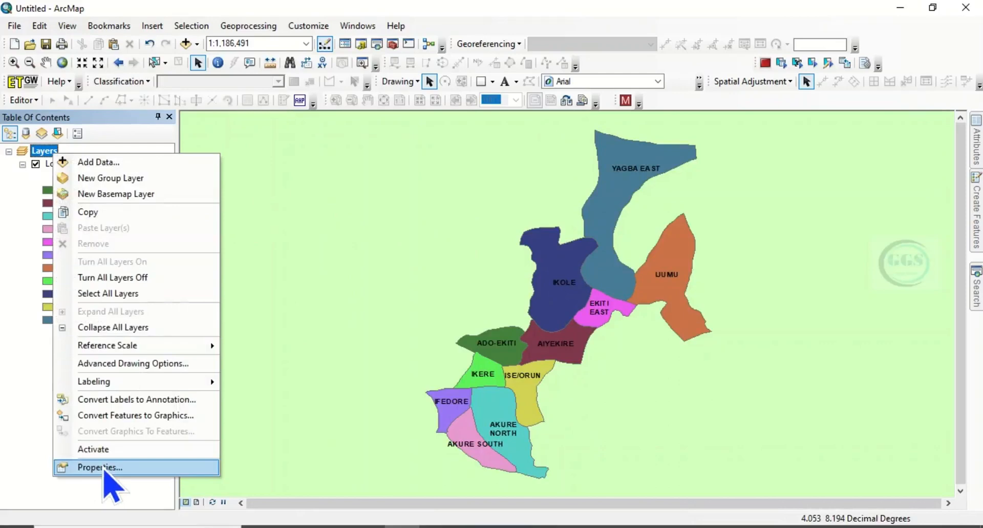
pyautogui.click(99, 468)
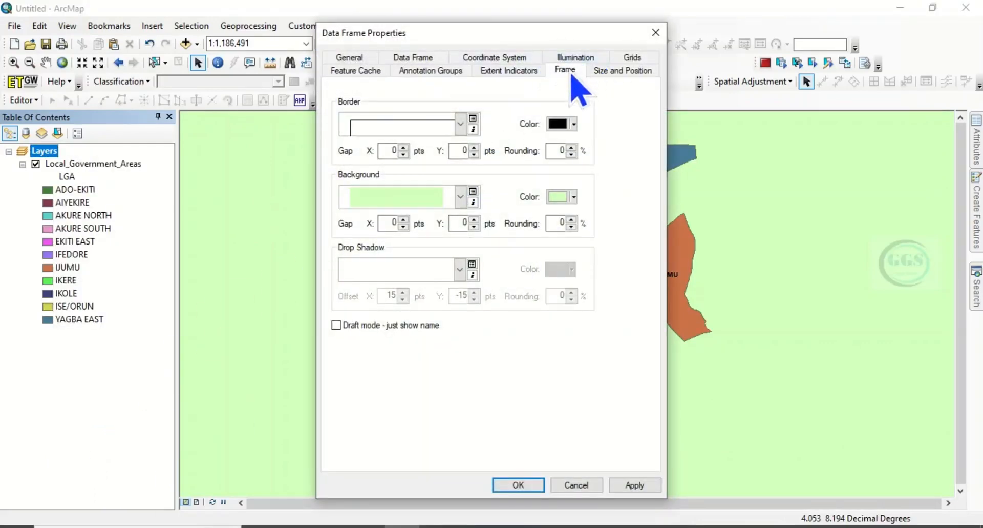
pyautogui.click(460, 197)
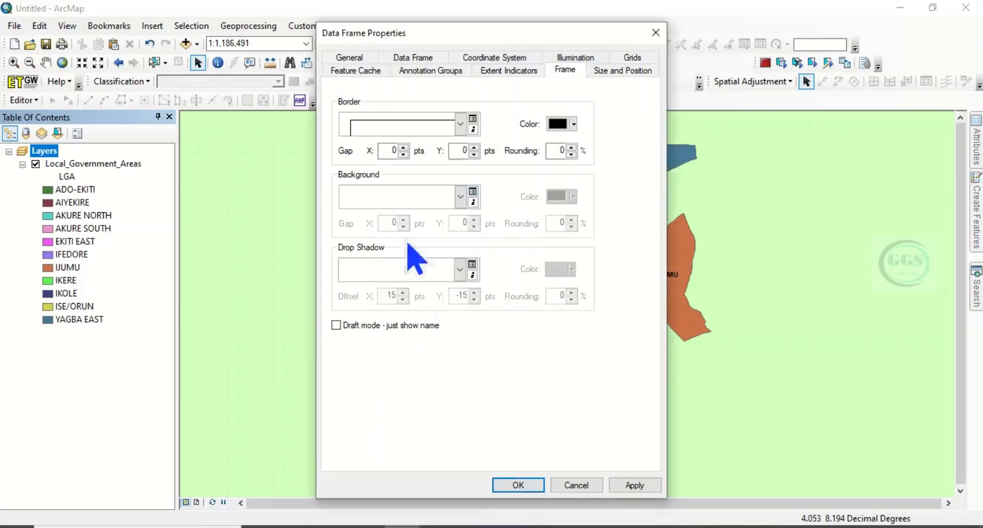
pyautogui.click(519, 484)
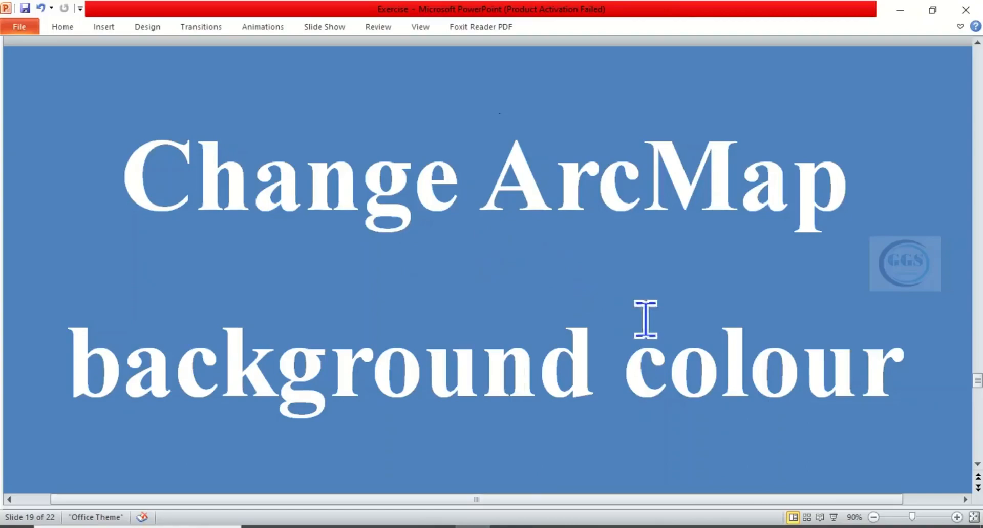
pyautogui.moveTo(527, 479)
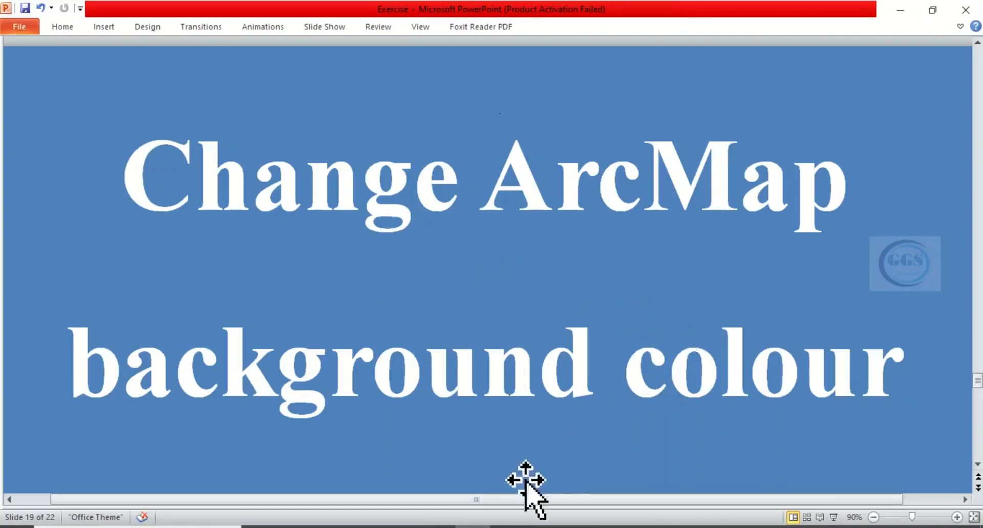